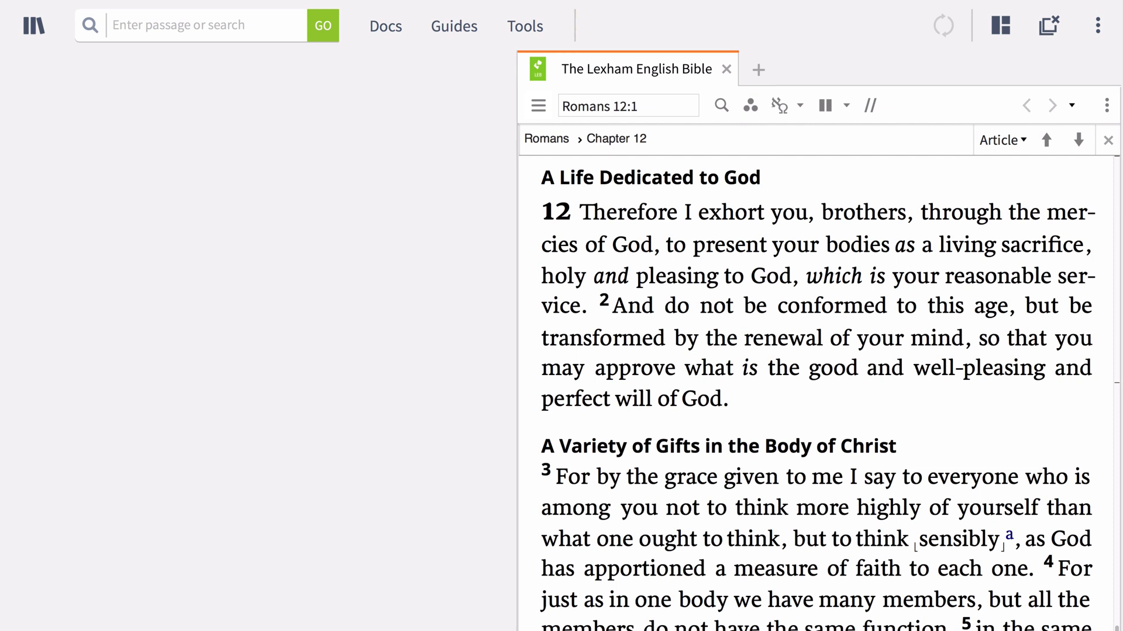
{"action": "mouse_move", "coordinate": [525, 27]}
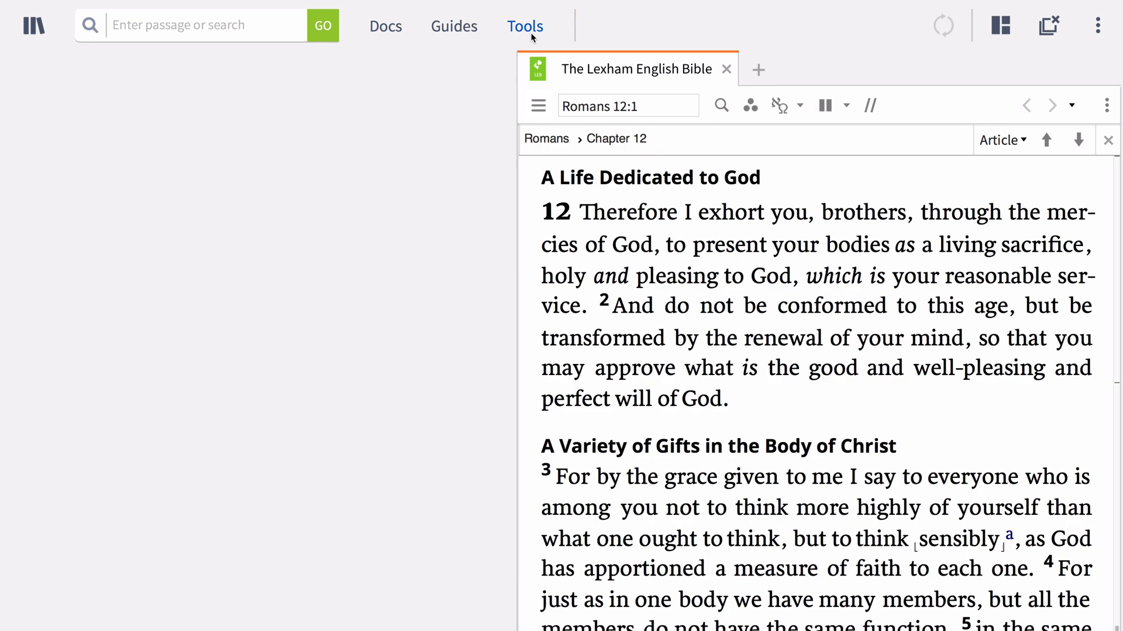
Browse the John 7:1–39 Bible Study Notes notebook, then close the notes to return to John 7
{"action": "left_click", "coordinate": [525, 27]}
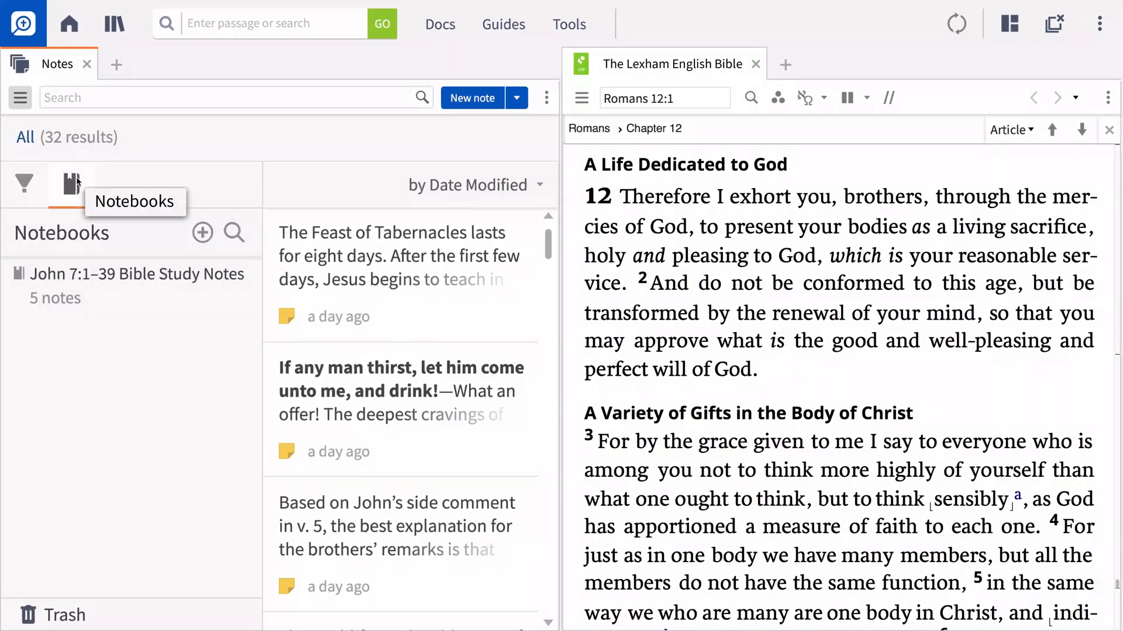
{"action": "left_click", "coordinate": [137, 274]}
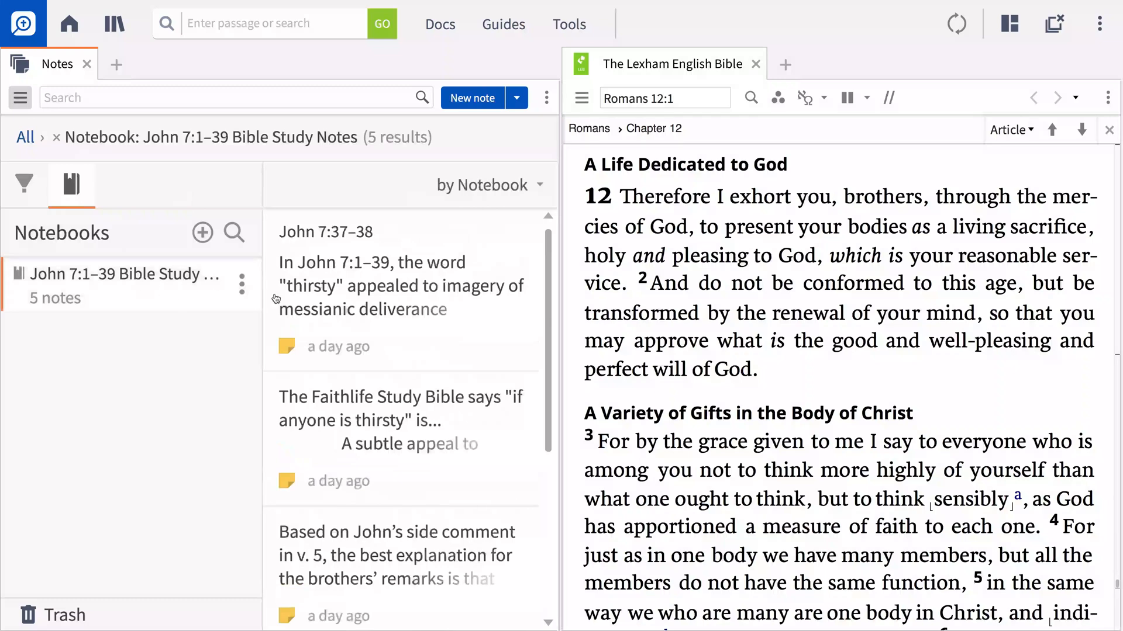
{"action": "scroll", "scroll_direction": "down", "scroll_amount": 3}
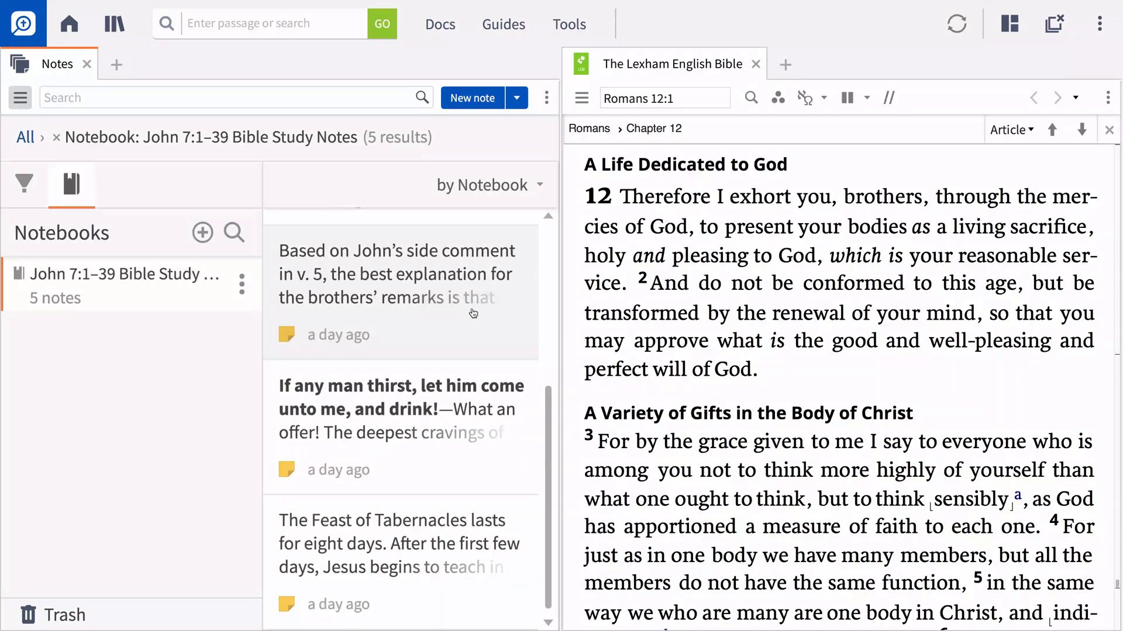
{"action": "left_click", "coordinate": [956, 23]}
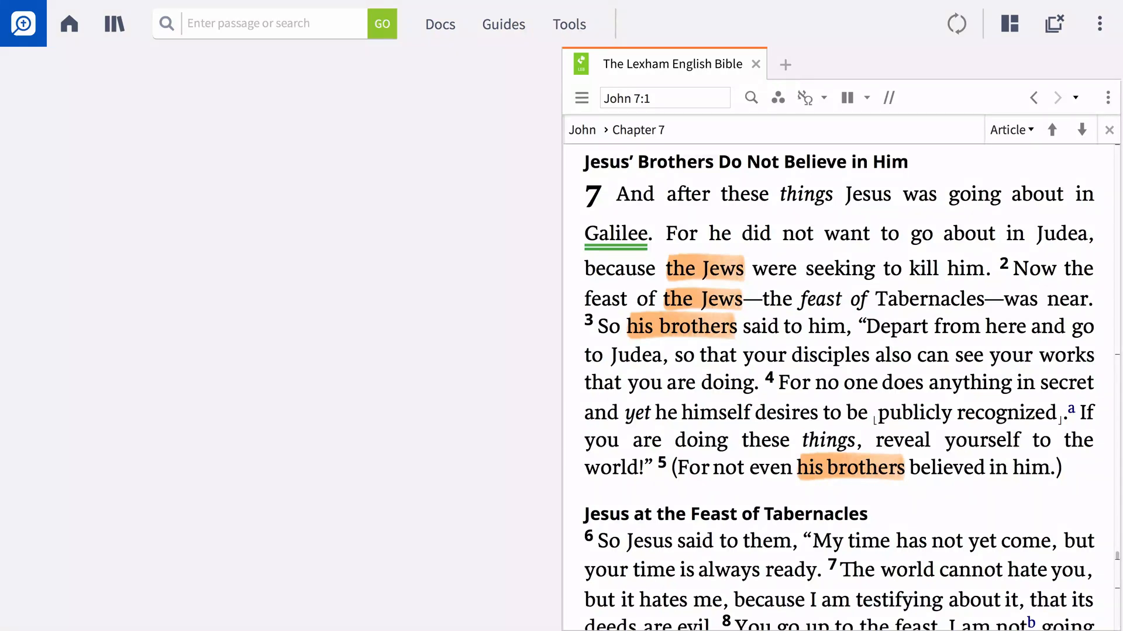
Add a notebook named 'Journal' in the Notes tool and start a blank note in it
{"action": "left_click", "coordinate": [569, 24]}
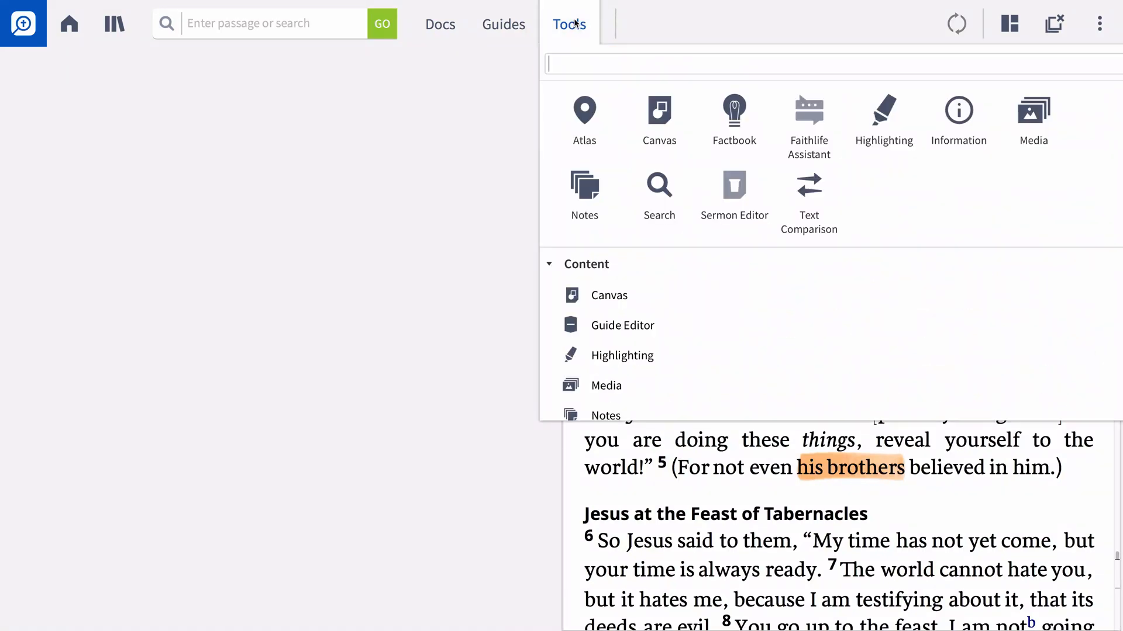
{"action": "left_click", "coordinate": [584, 194]}
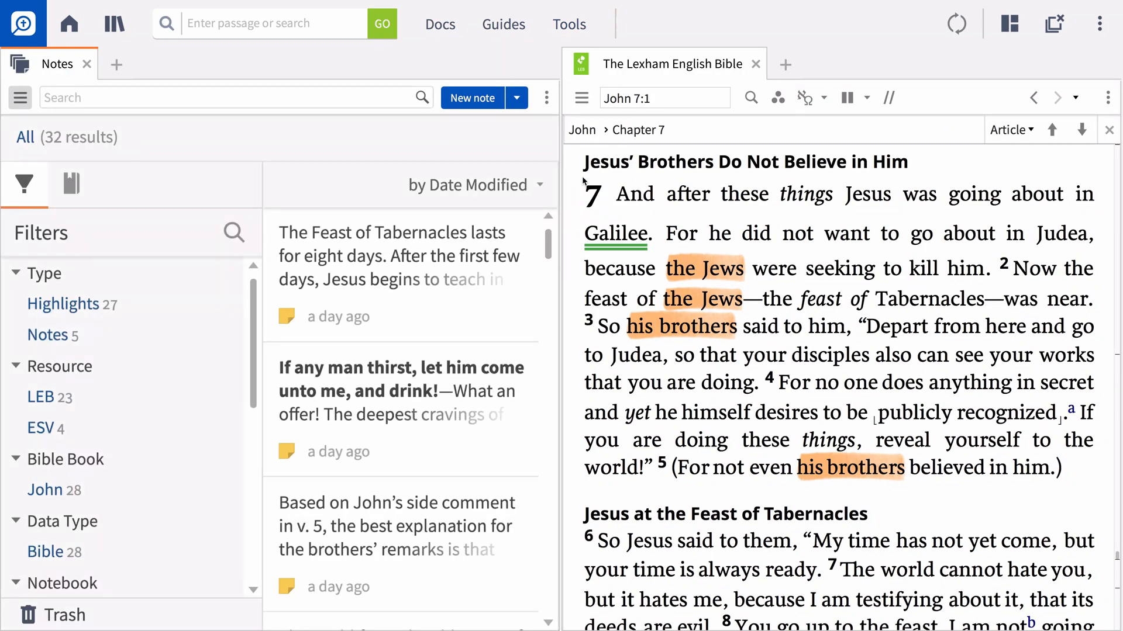
{"action": "left_click", "coordinate": [70, 183]}
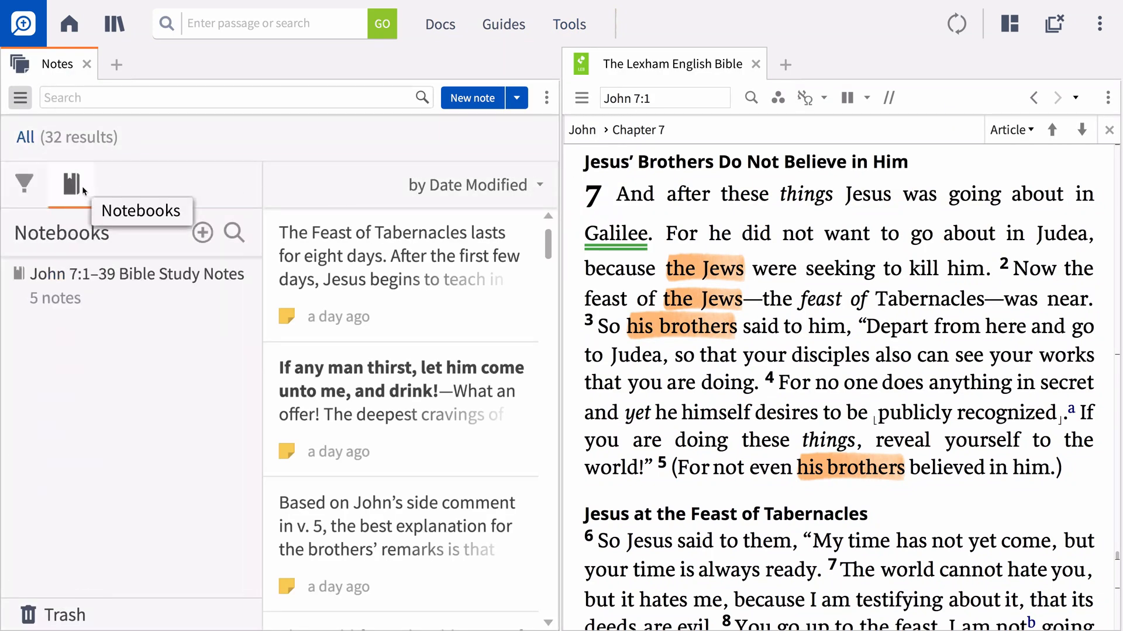
{"action": "left_click", "coordinate": [203, 232]}
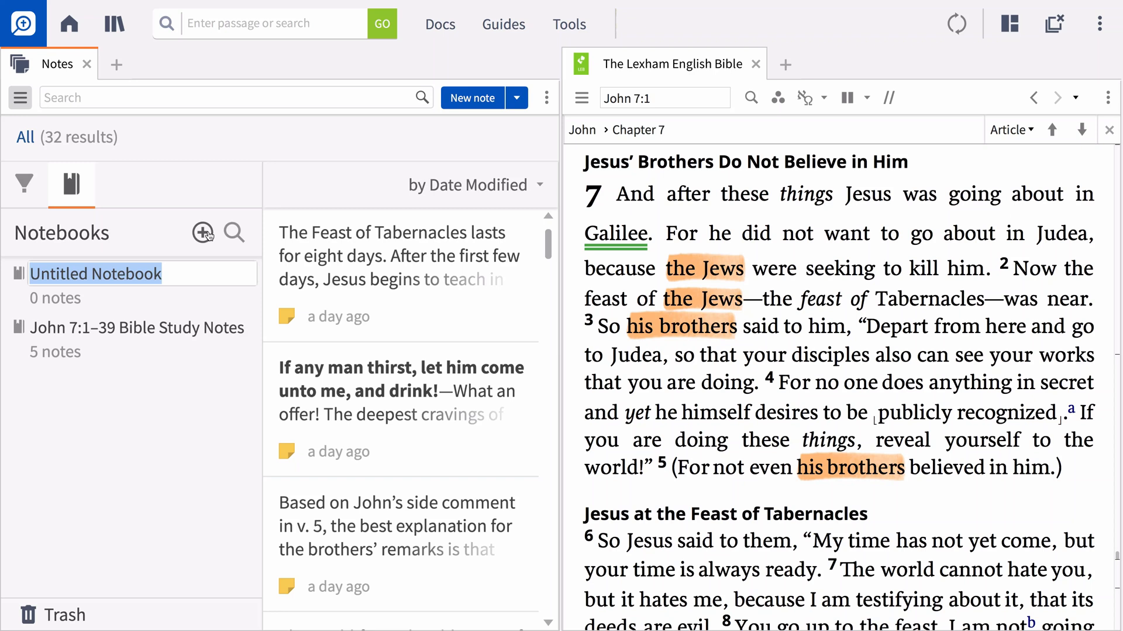
{"action": "type", "text": "Journal"}
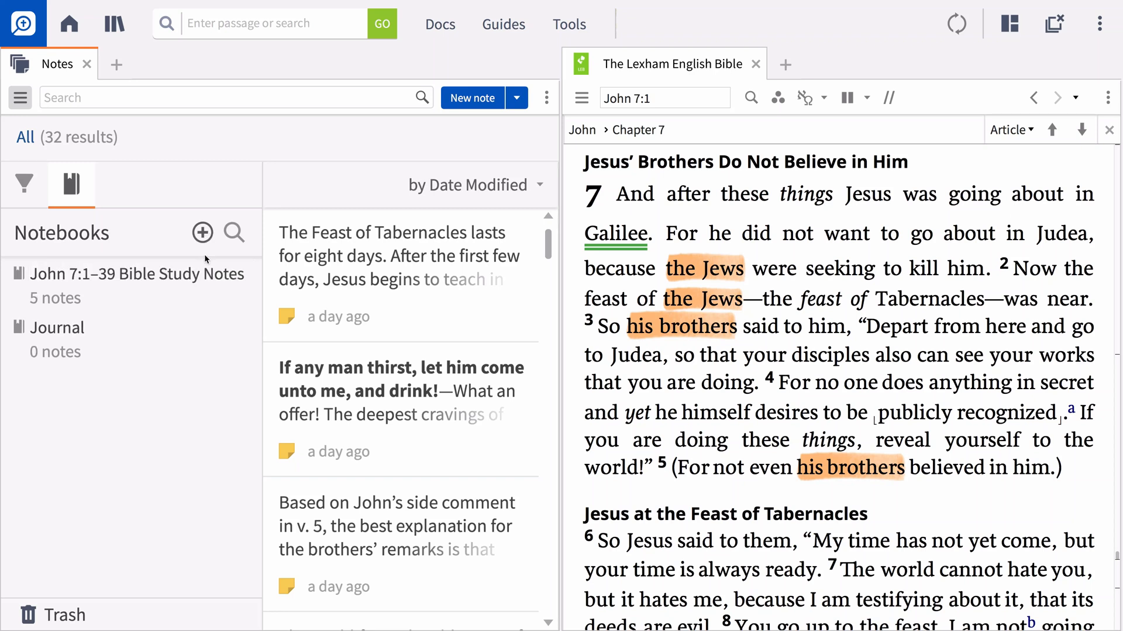
{"action": "left_click", "coordinate": [58, 328]}
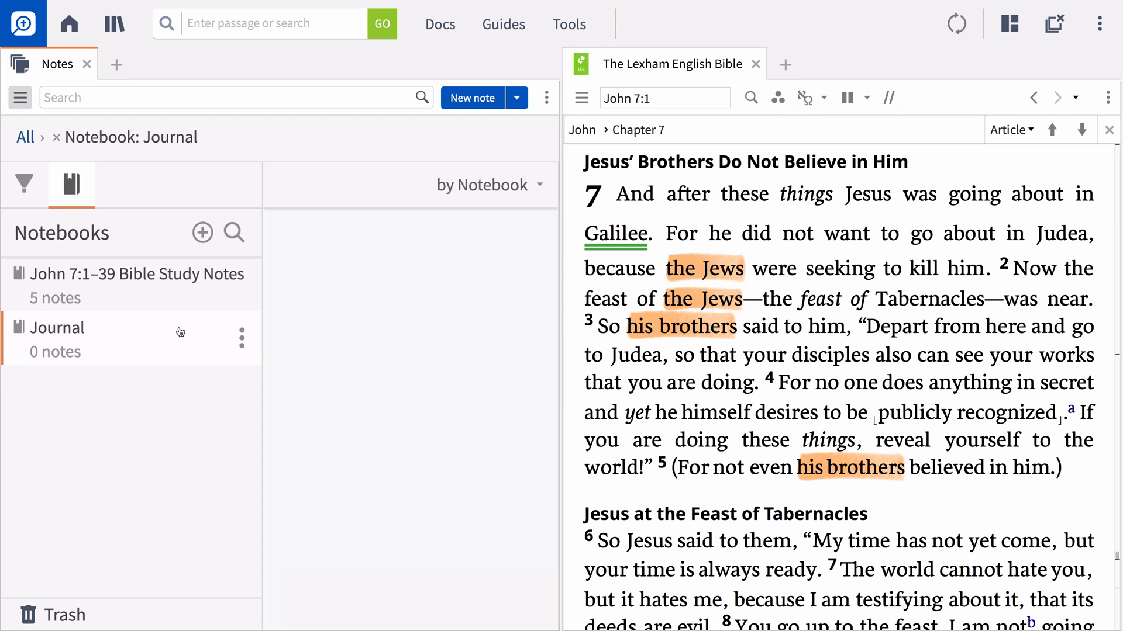
{"action": "mouse_move", "coordinate": [182, 330]}
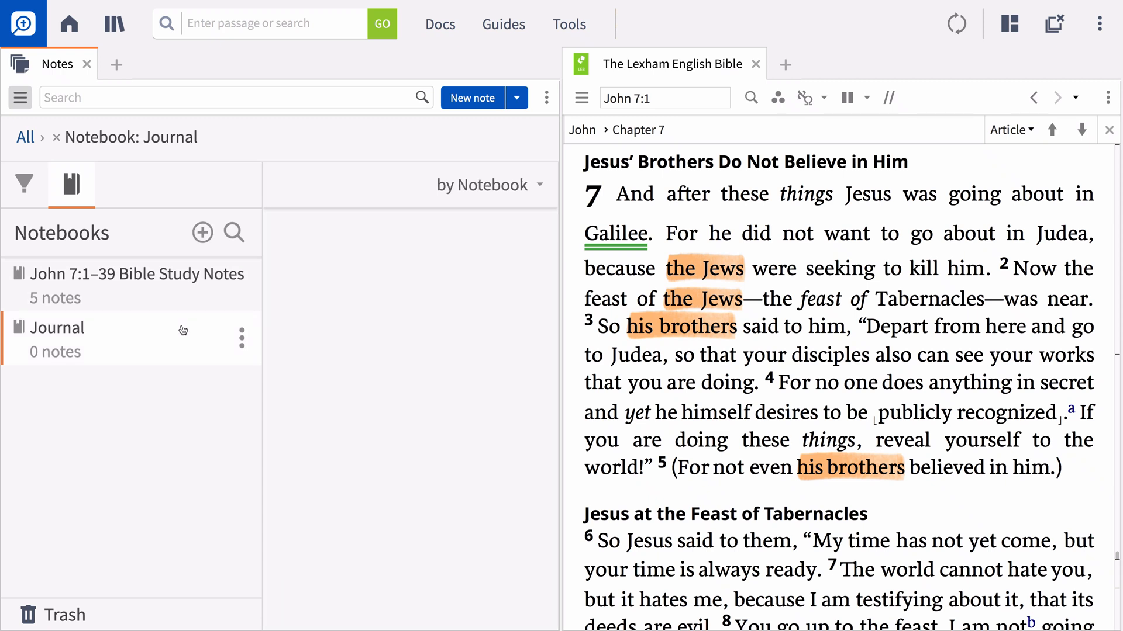
{"action": "left_click", "coordinate": [471, 98]}
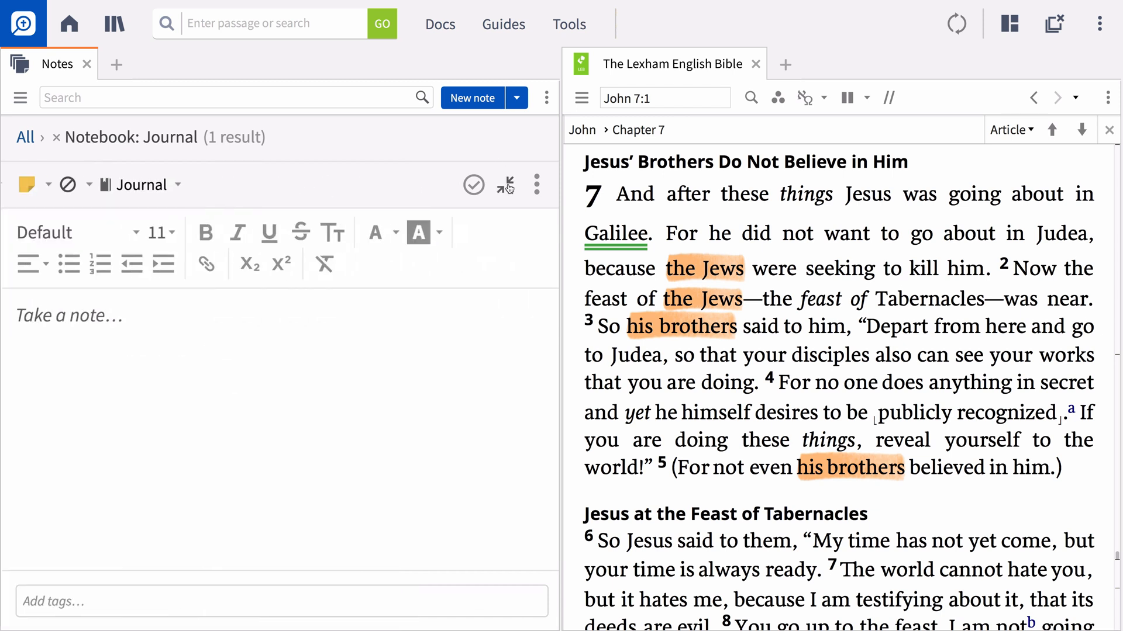
Anchor the Journal note to the Bible reference John 7:1–39
{"action": "left_click", "coordinate": [536, 185]}
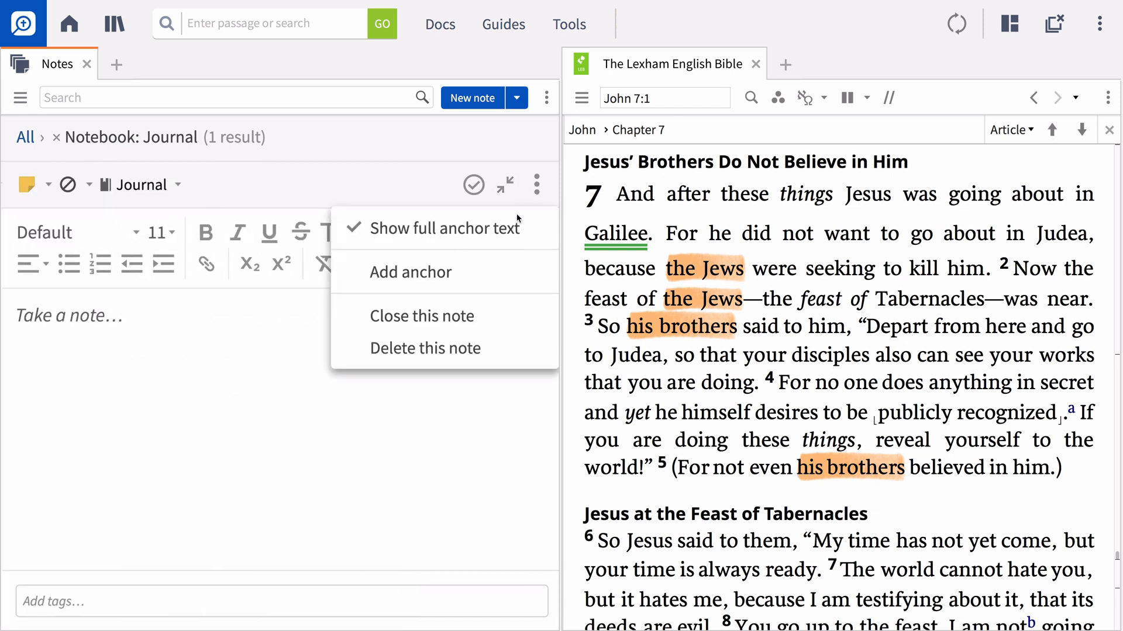
{"action": "left_click", "coordinate": [409, 272]}
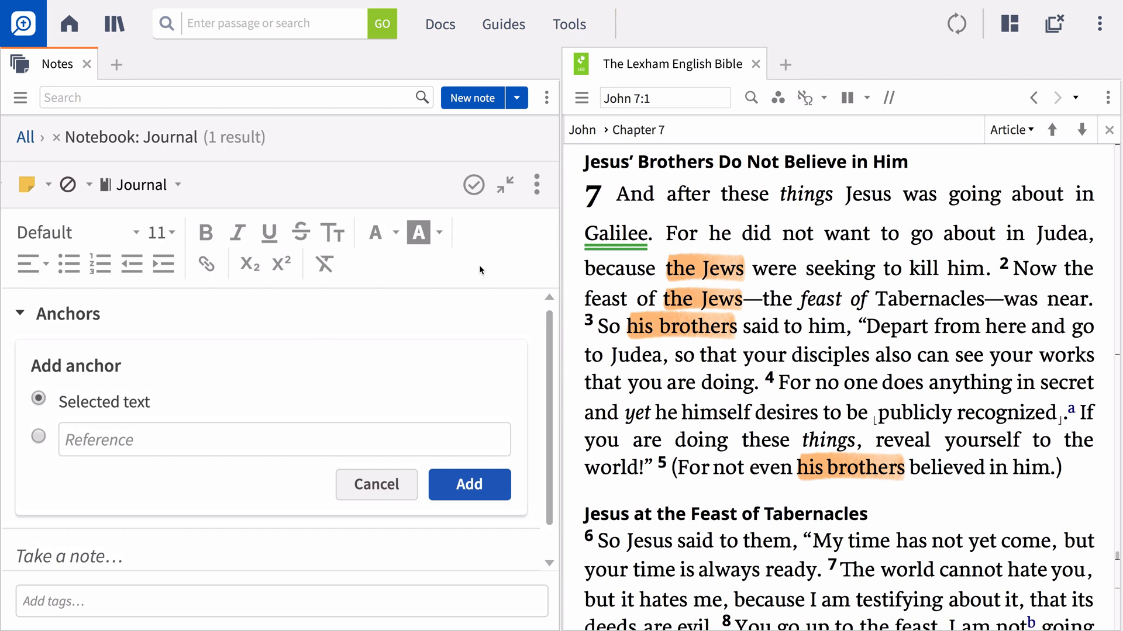
{"action": "left_click", "coordinate": [38, 437]}
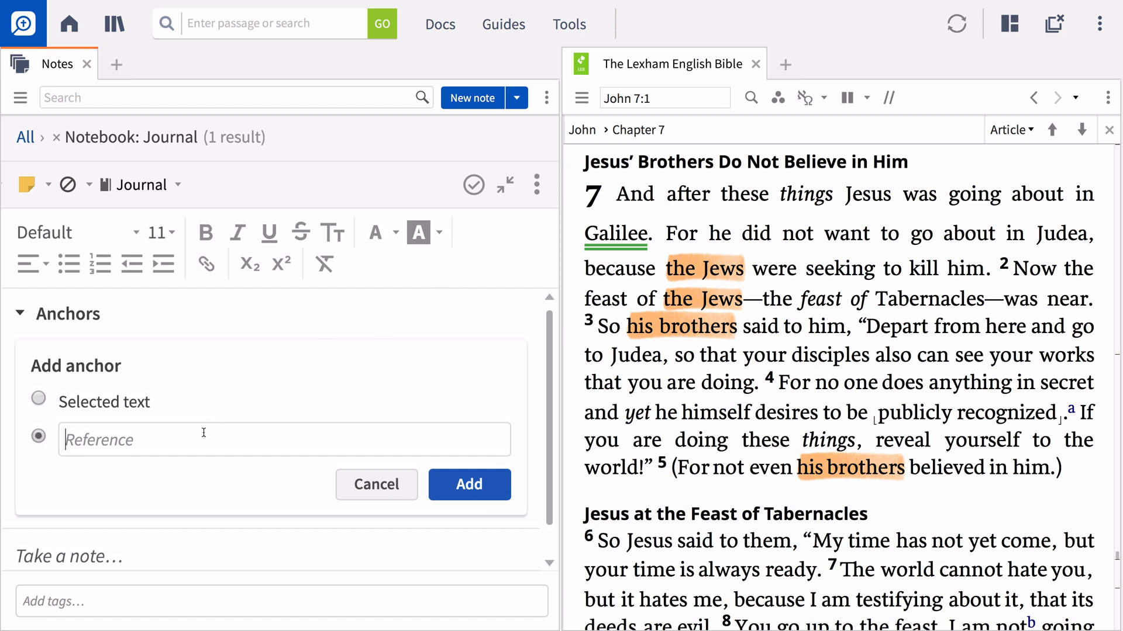
{"action": "type", "text": "John 7:1–39"}
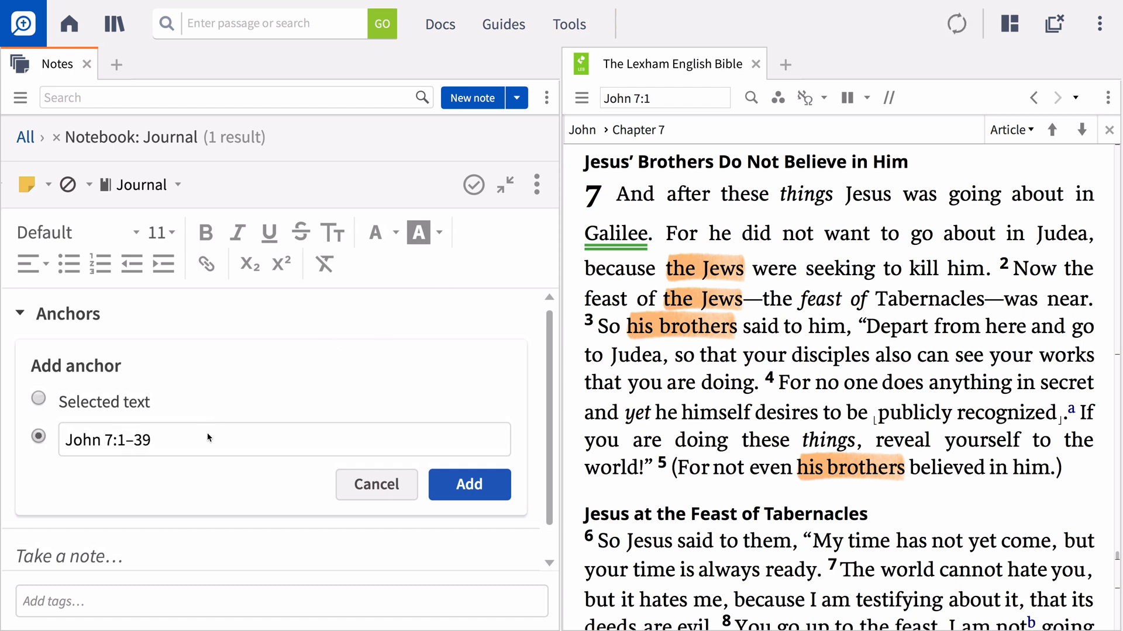
{"action": "left_click", "coordinate": [469, 485]}
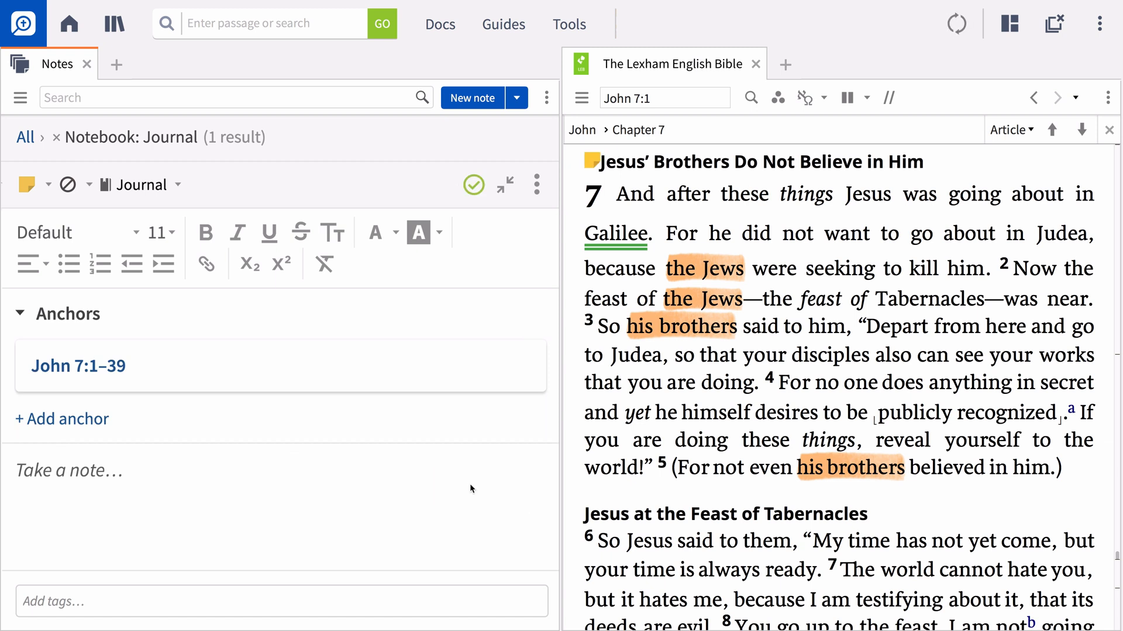
Type the 'Application Questions' heading into the note and select it
{"action": "type", "text": "Application Questions"}
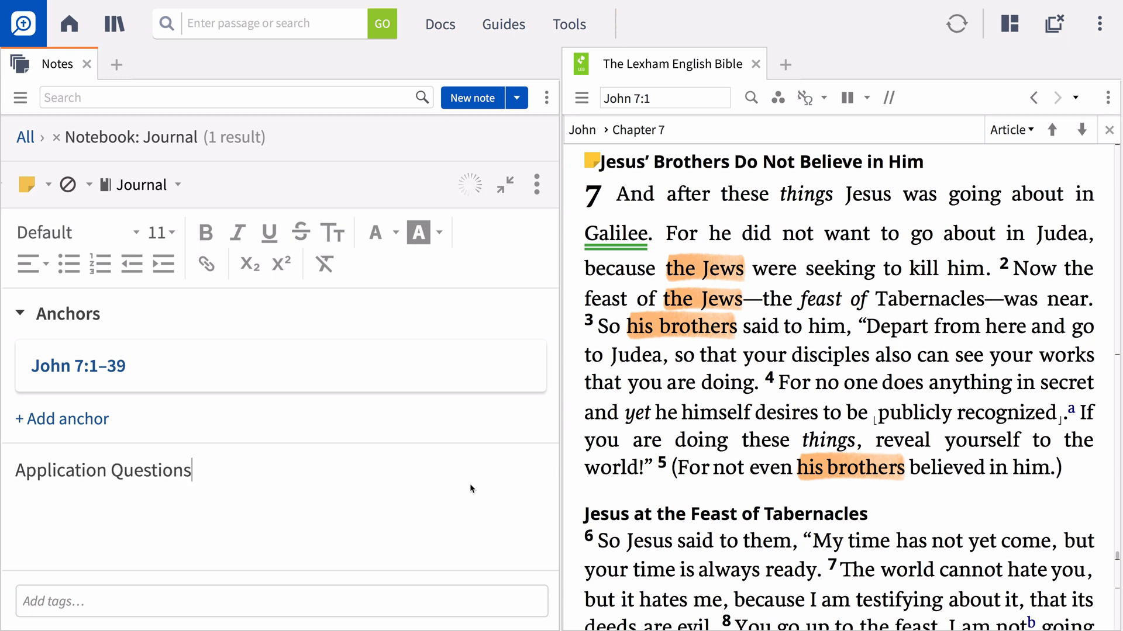
{"action": "triple_click", "coordinate": [102, 470]}
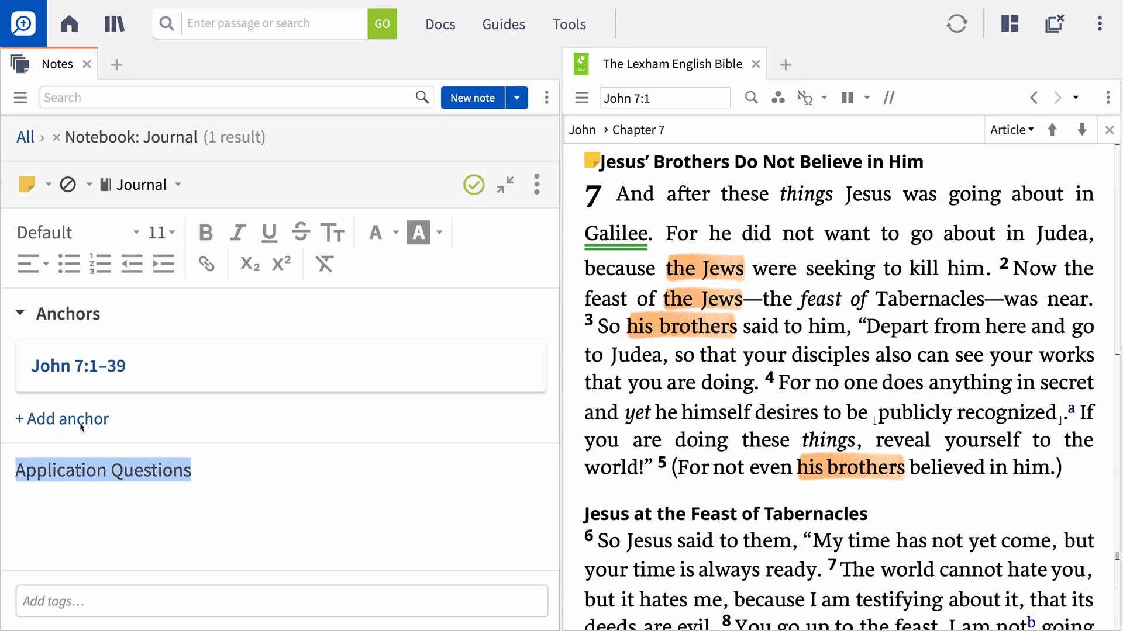
{"action": "left_click", "coordinate": [204, 232]}
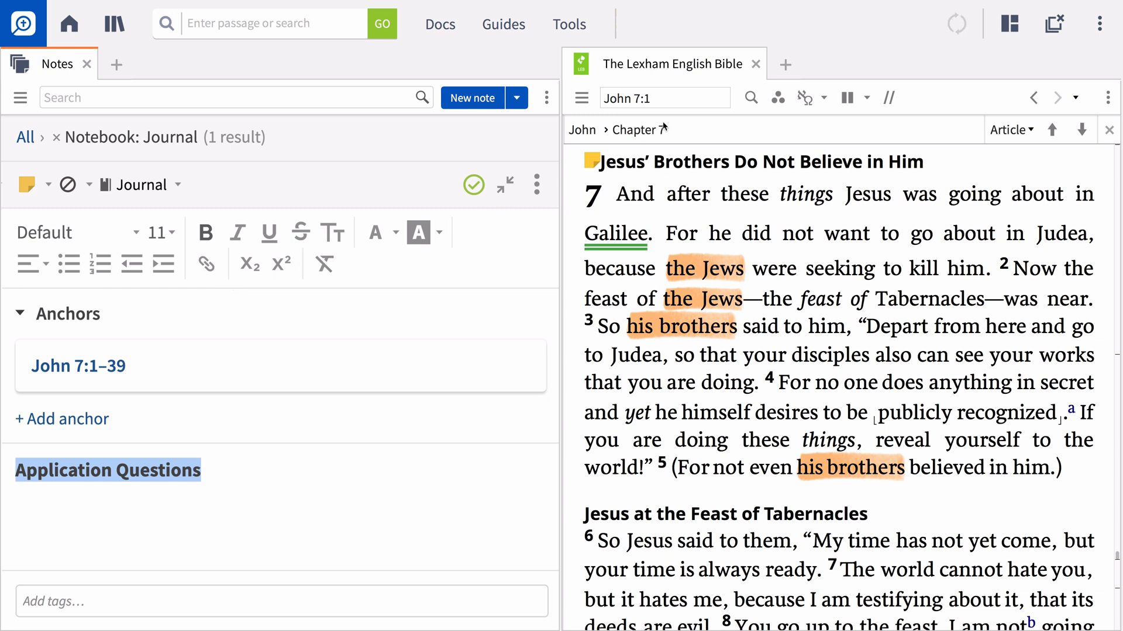
Close the Bible and show the John 7:1–39 Bible Study Notes notebook with the sidebar hidden
{"action": "left_click", "coordinate": [756, 64]}
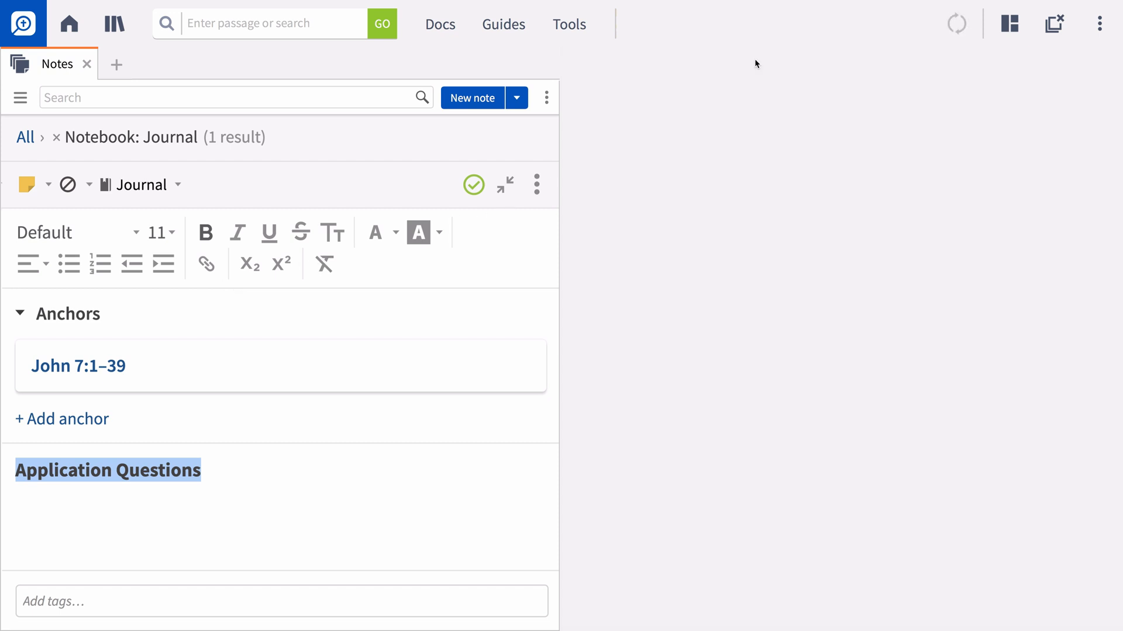
{"action": "mouse_move", "coordinate": [569, 24]}
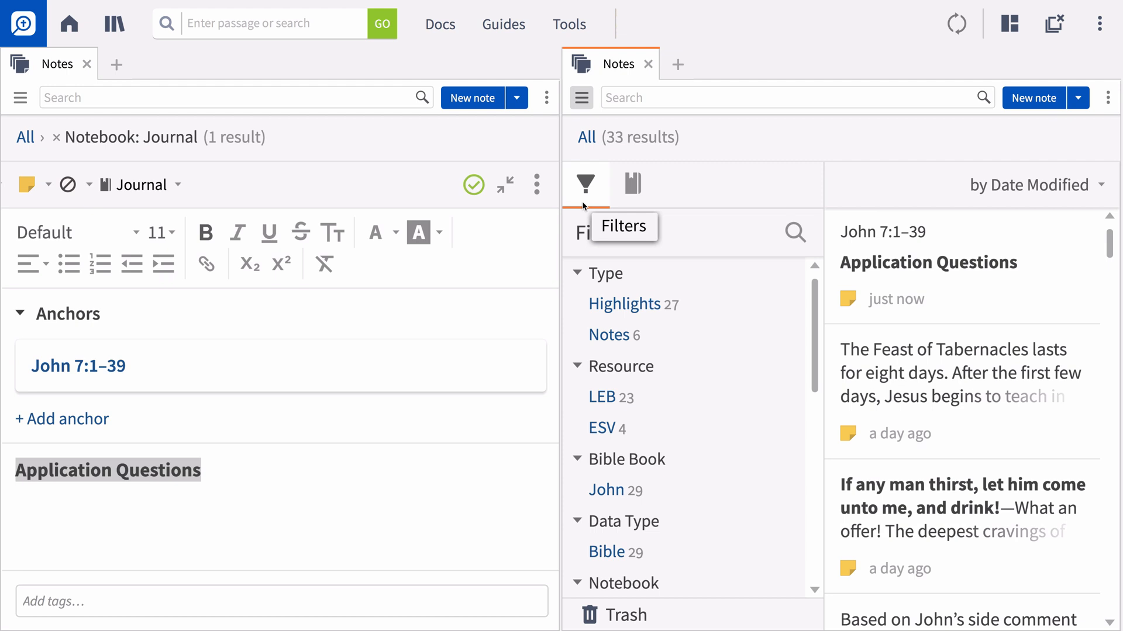
{"action": "left_click", "coordinate": [631, 184]}
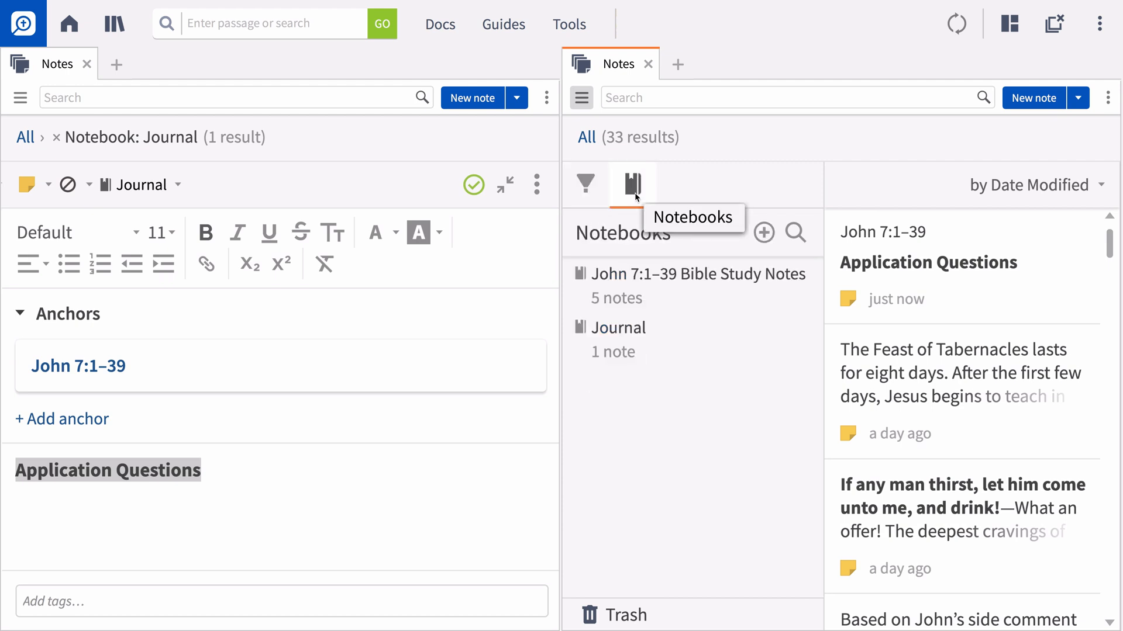
{"action": "left_click", "coordinate": [698, 274]}
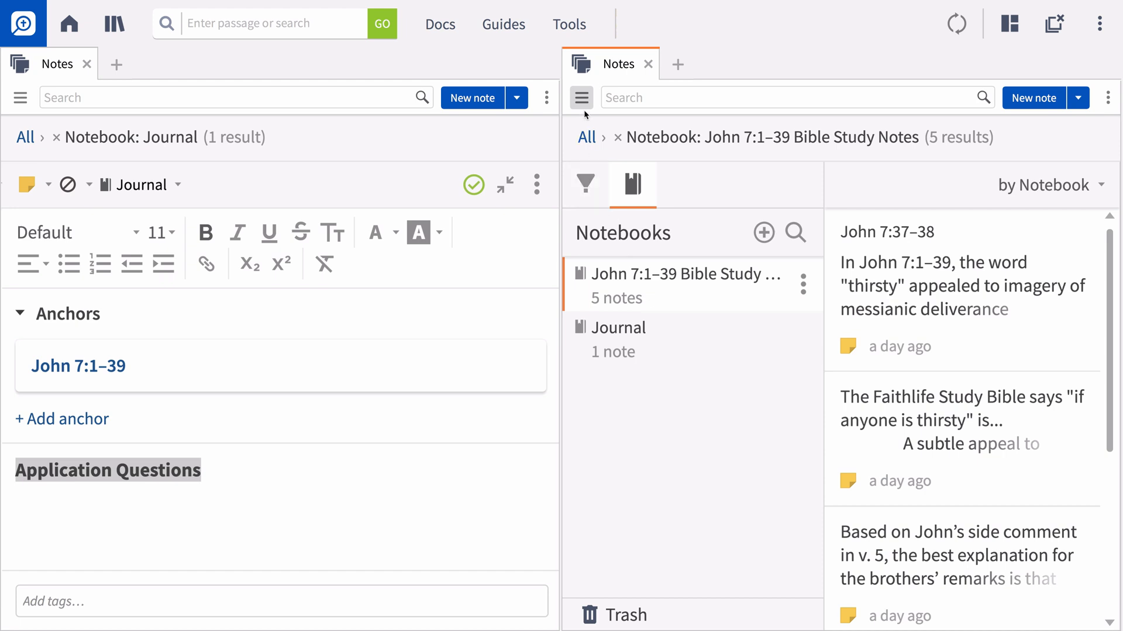
{"action": "left_click", "coordinate": [581, 97]}
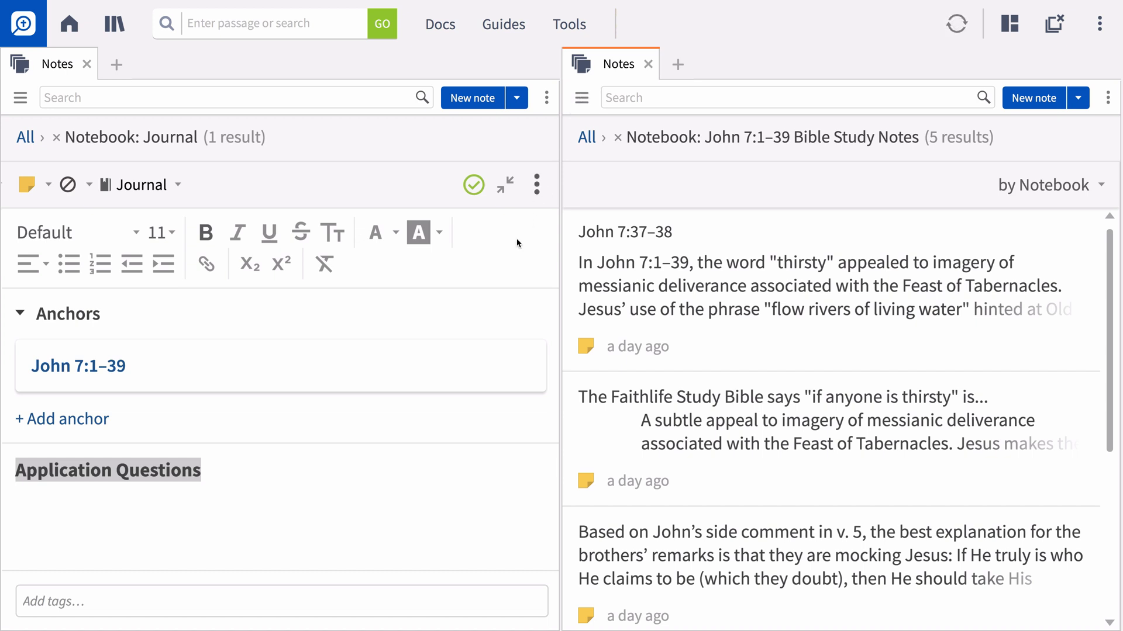
Start a bulleted list of 'What does God want me to…' questions and bold key words
{"action": "left_click", "coordinate": [203, 470]}
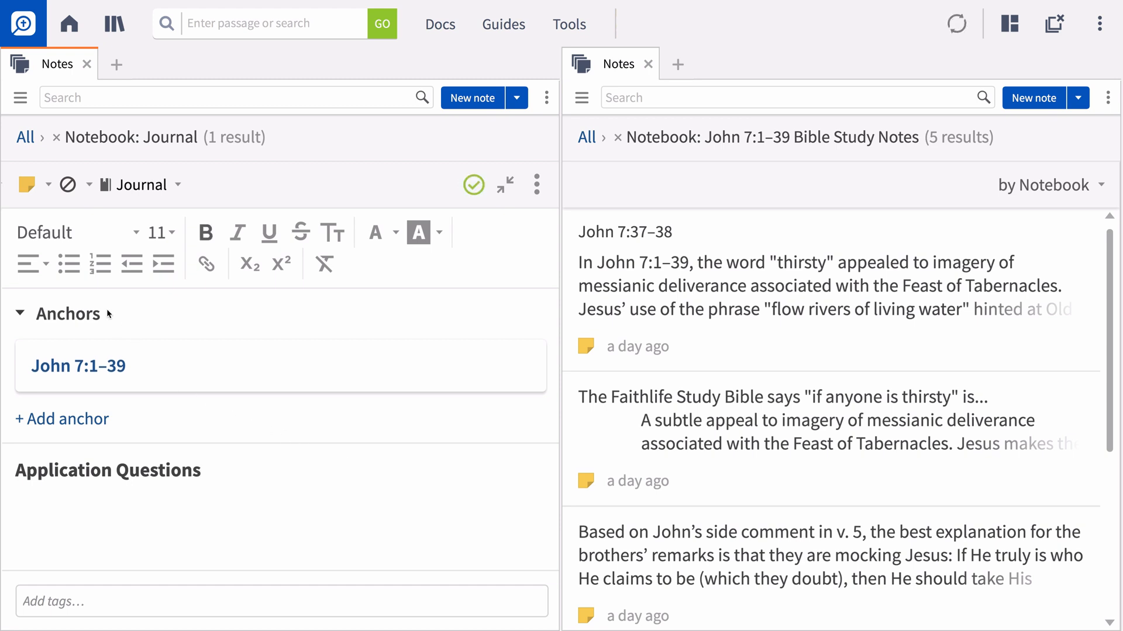
{"action": "left_click", "coordinate": [69, 264]}
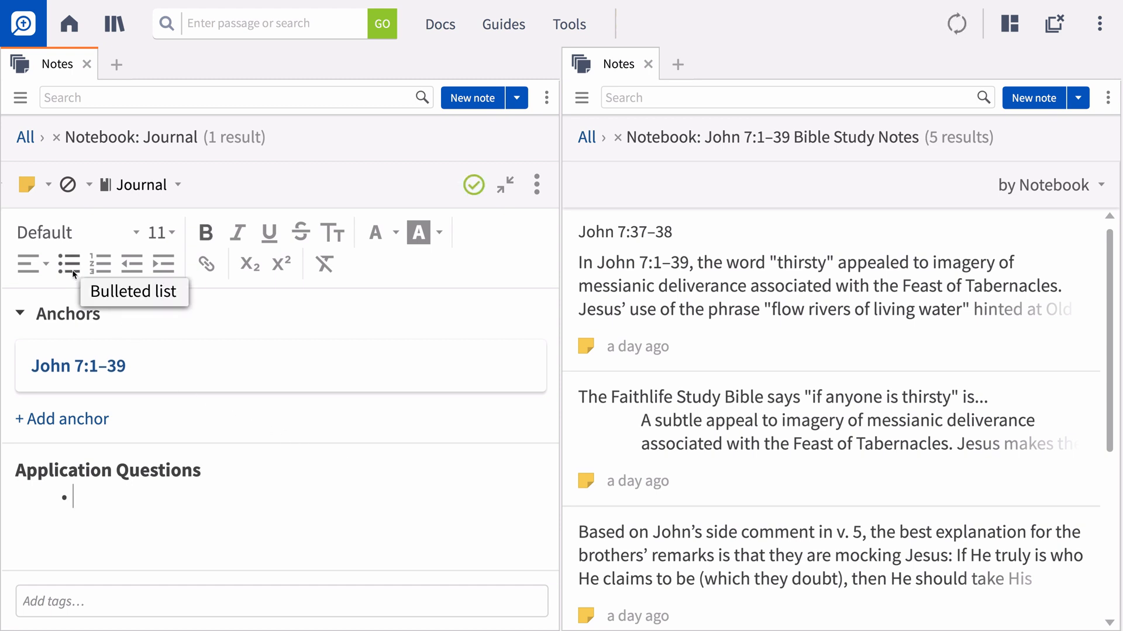
{"action": "type", "text": "What does God"}
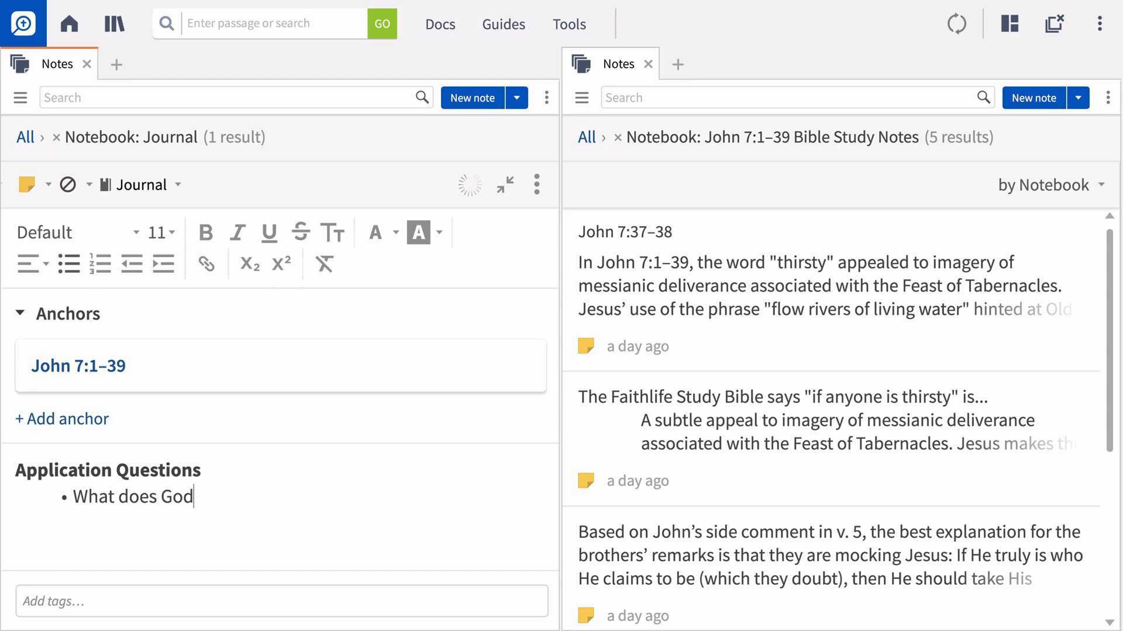
{"action": "type", "text": "want me to understand or think about this passage?"}
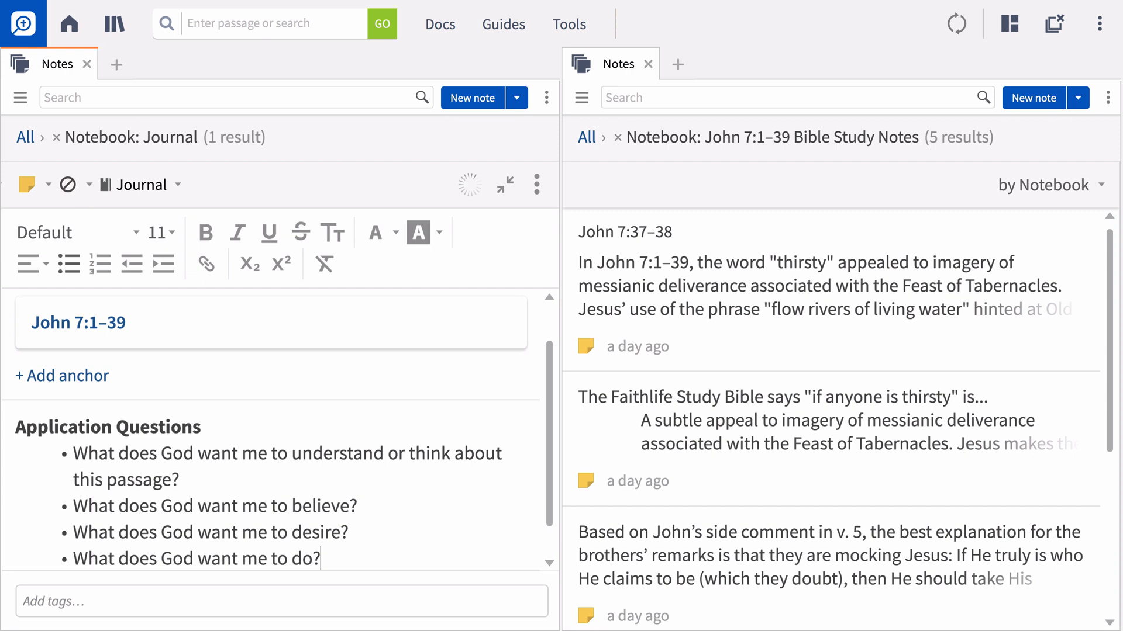
{"action": "left_click_drag", "start_coordinate": [290, 453], "coordinate": [514, 453]}
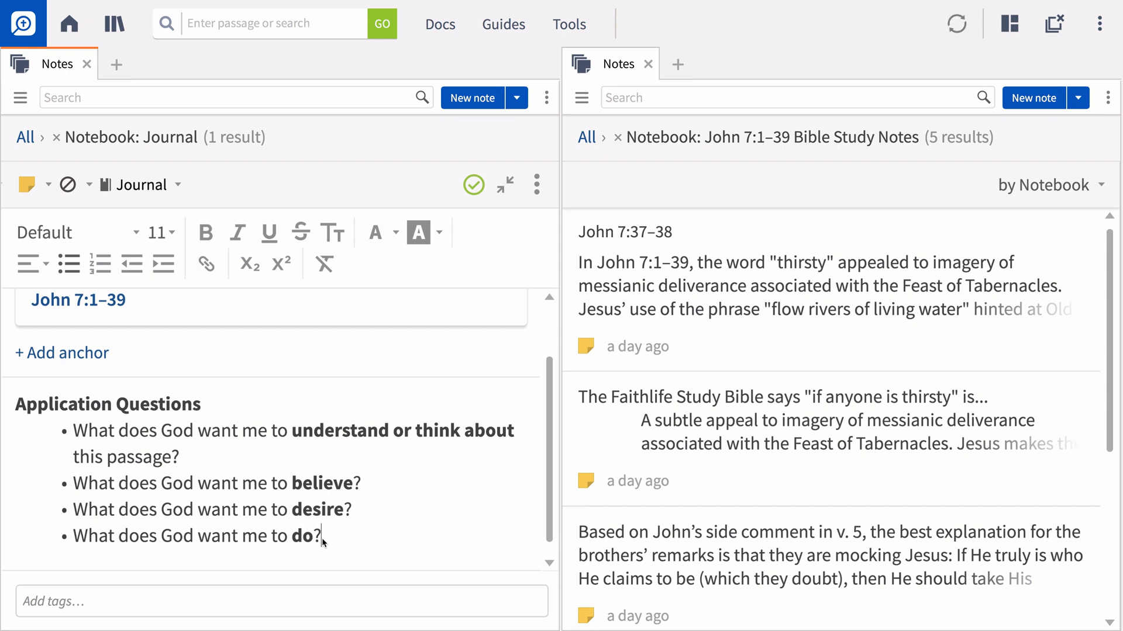
{"action": "mouse_move", "coordinate": [256, 400]}
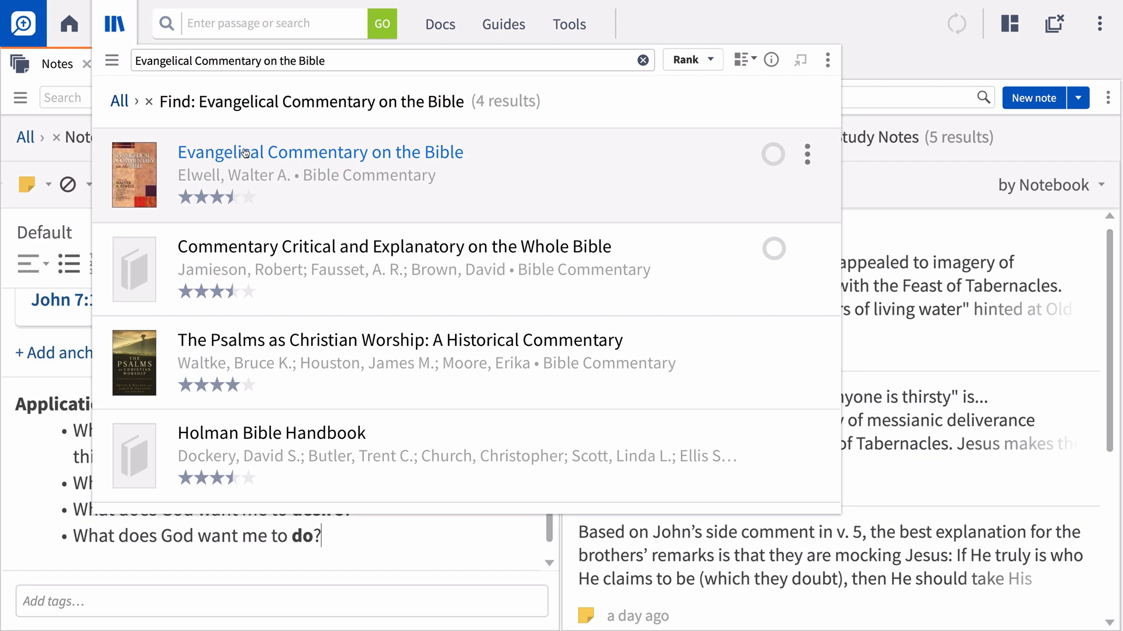
Open Evangelical Commentary on the Bible, start a new note anchor, and select its first paragraph
{"action": "left_click", "coordinate": [320, 152]}
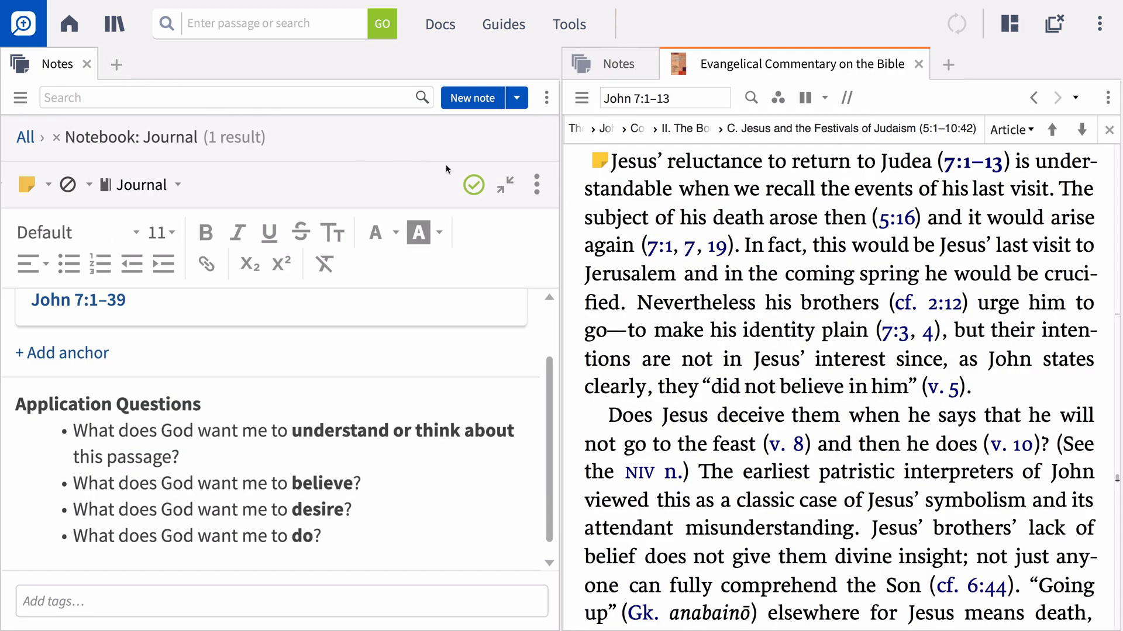
{"action": "left_click", "coordinate": [536, 185]}
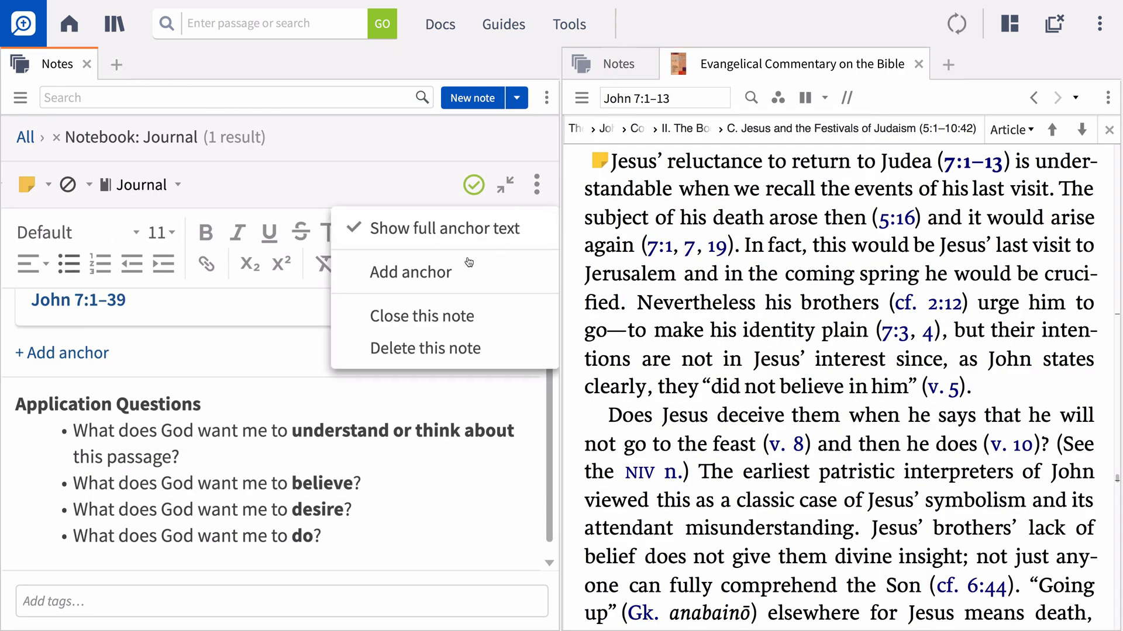
{"action": "left_click", "coordinate": [411, 272]}
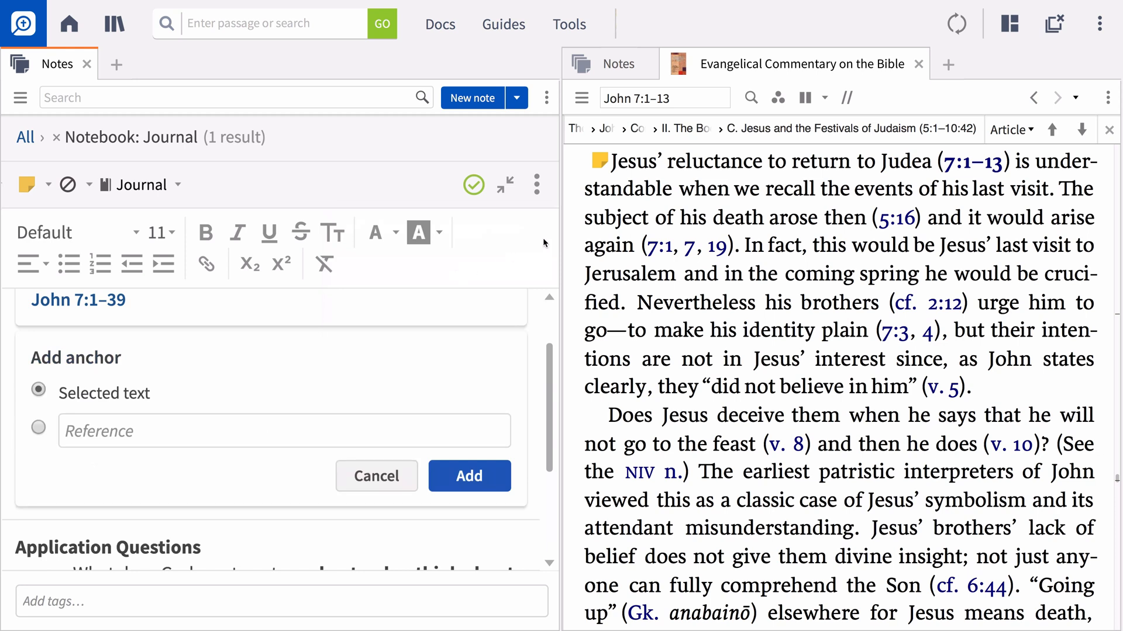
{"action": "left_click_drag", "start_coordinate": [612, 162], "coordinate": [673, 189]}
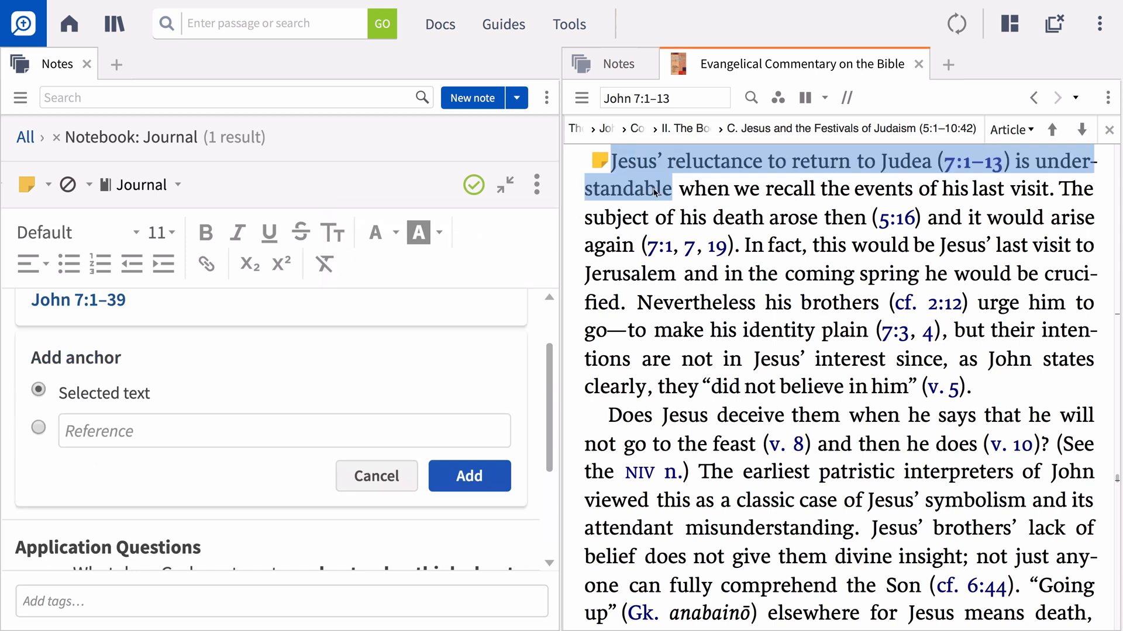
{"action": "left_click_drag", "start_coordinate": [670, 189], "coordinate": [973, 386]}
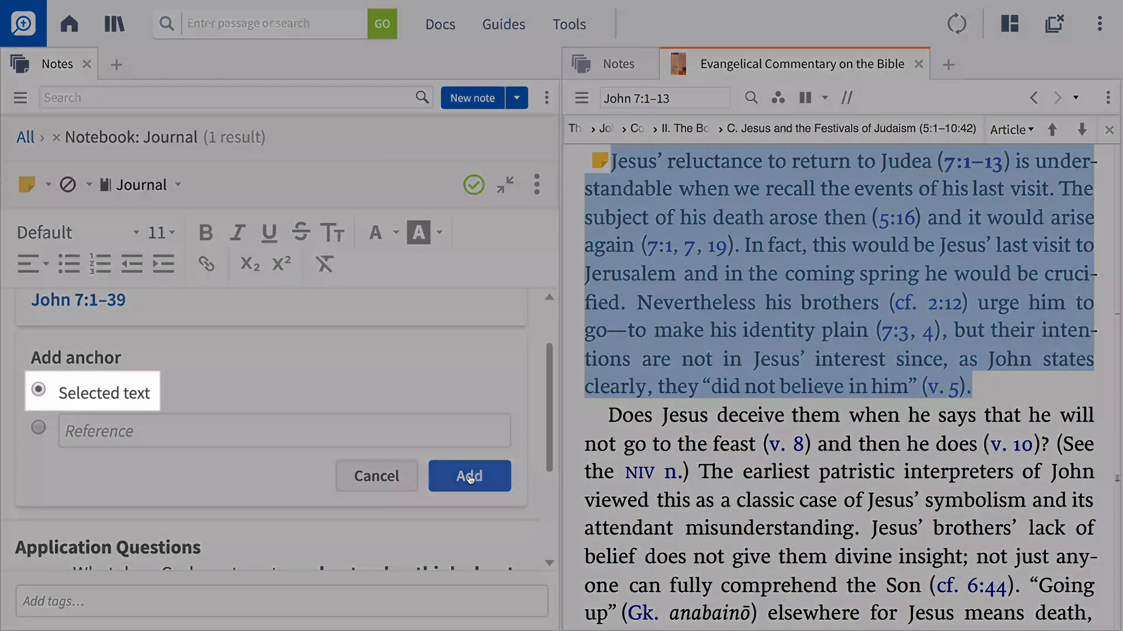
Add the selected paragraph as an anchor, then select the commentary's second paragraph
{"action": "left_click", "coordinate": [469, 476]}
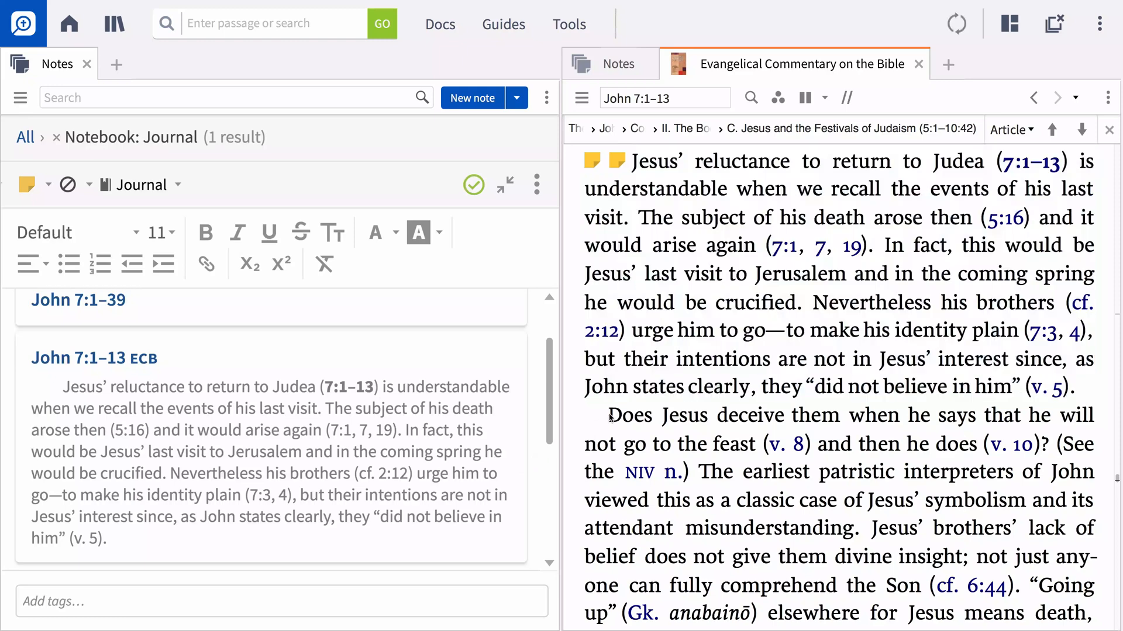
{"action": "left_click_drag", "start_coordinate": [612, 415], "coordinate": [857, 616]}
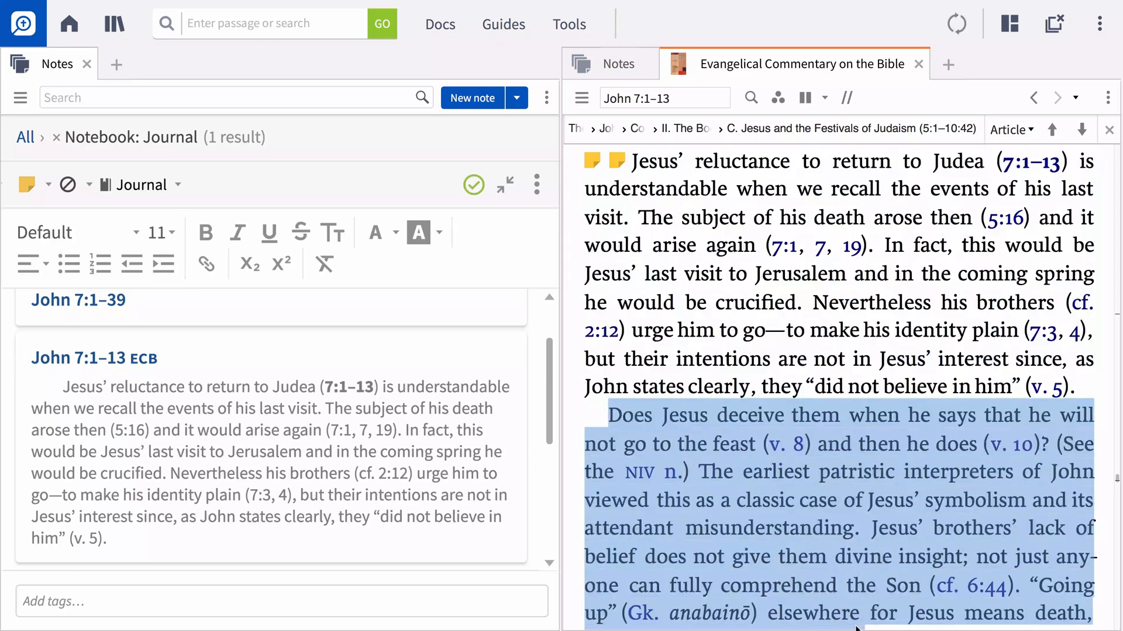
{"action": "scroll", "scroll_direction": "down", "scroll_amount": 3}
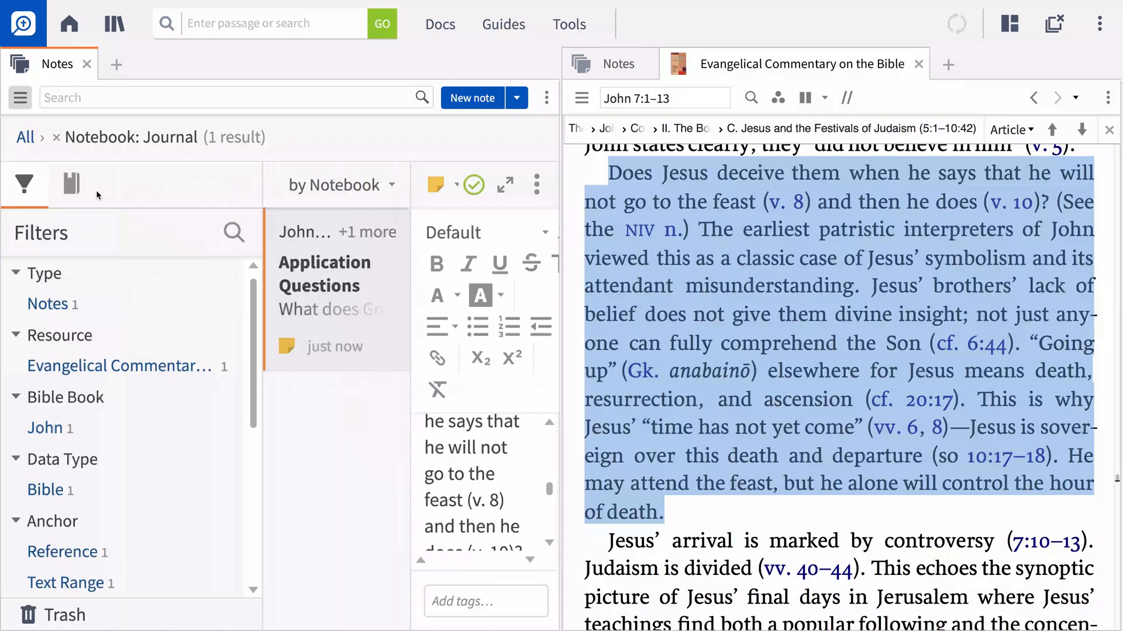
Show the notebook list in the Notes panel sidebar
{"action": "left_click", "coordinate": [71, 184]}
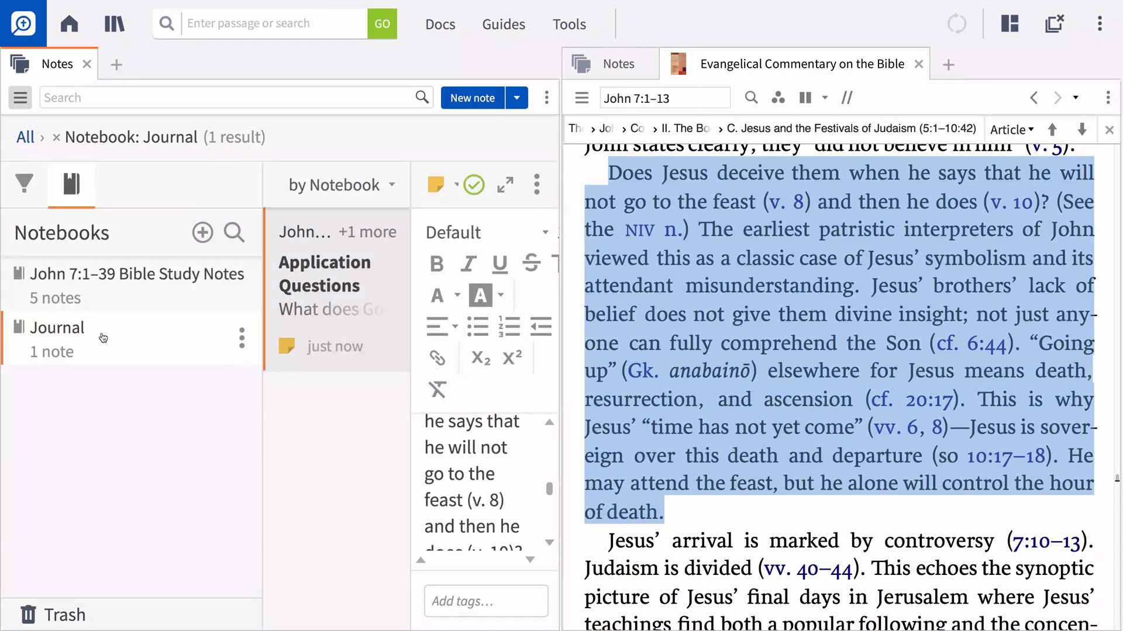